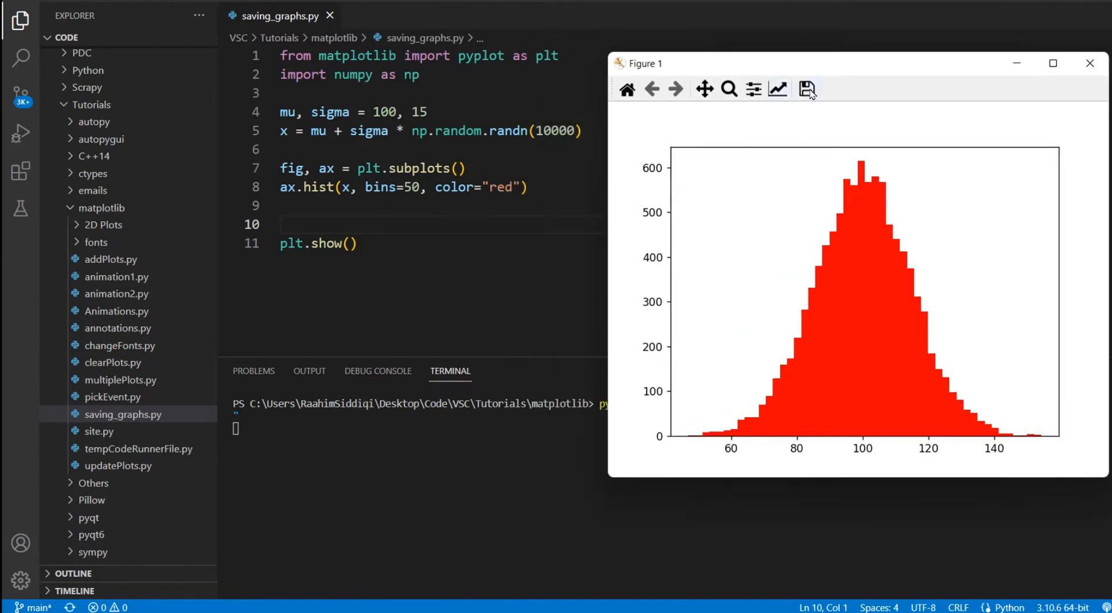
# Review the Save as type formats in the figure's save dialog, keep PNG, and cancel without saving.
pyautogui.click(806, 90)
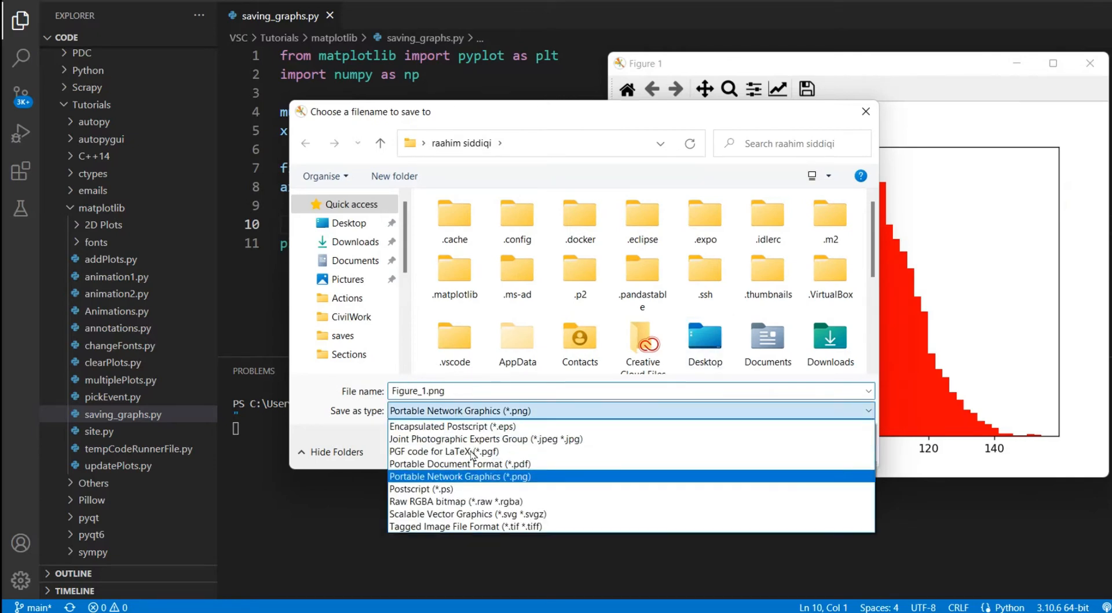
pyautogui.click(459, 476)
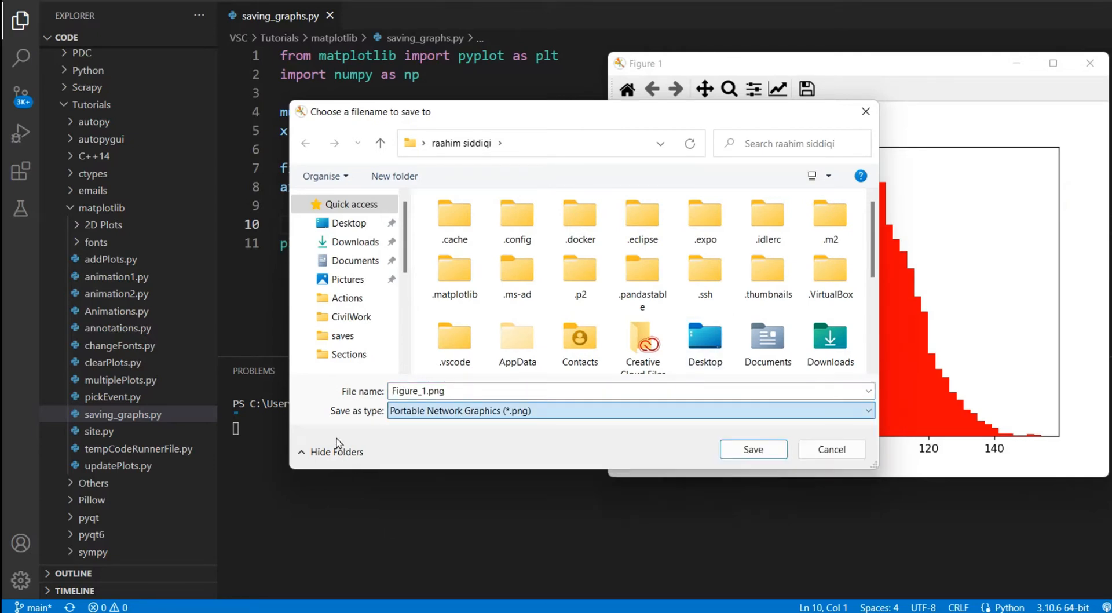
pyautogui.click(831, 449)
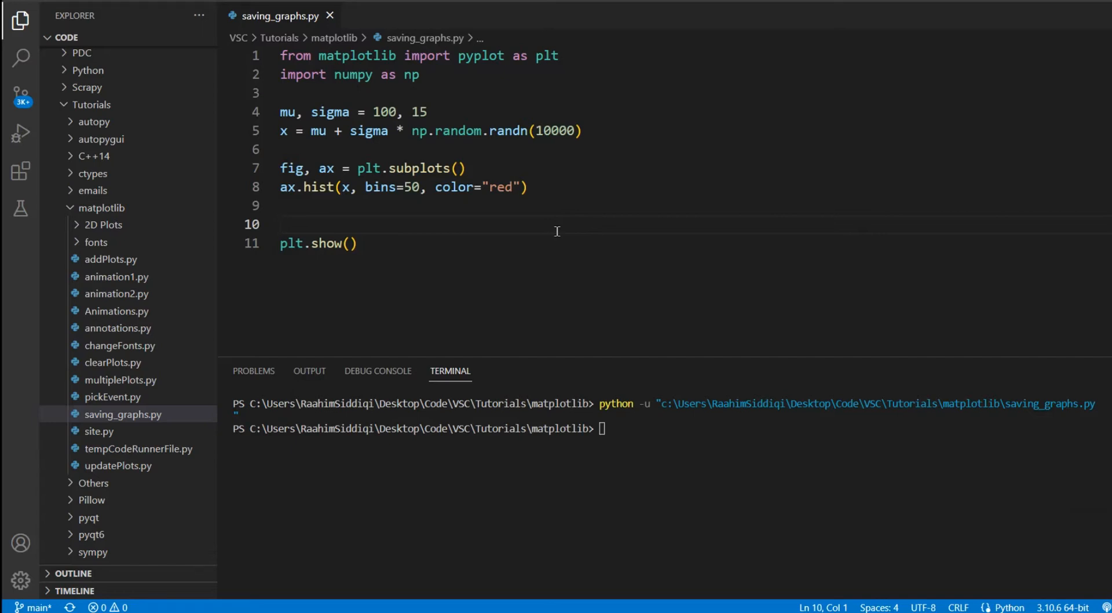
# Begin a plt.savefig( call on the empty line 10 of saving_graphs.py.
pyautogui.click(284, 224)
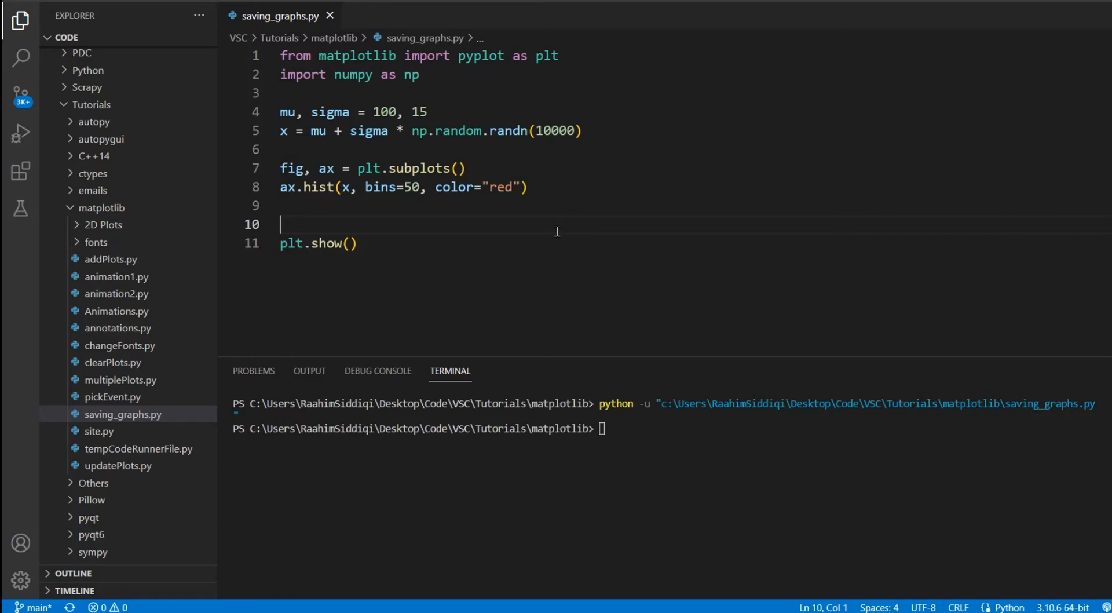
pyautogui.write('plt.savefig("myPn')
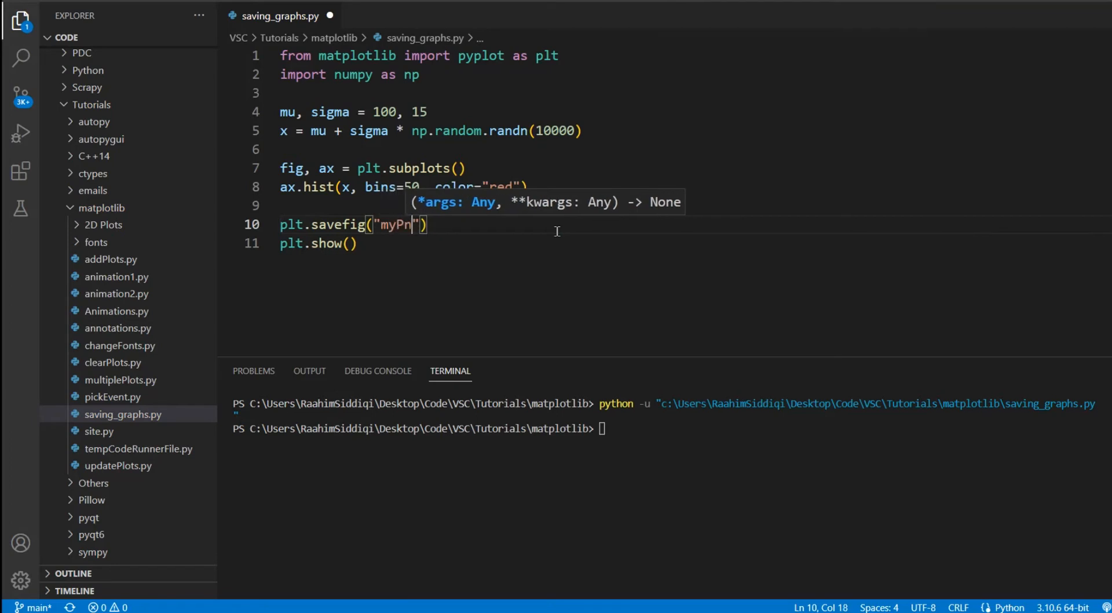
# Finish the file name as myPng.png after trying an svg extension, run the script and return to saving_graphs.py.
pyautogui.write('g.png')
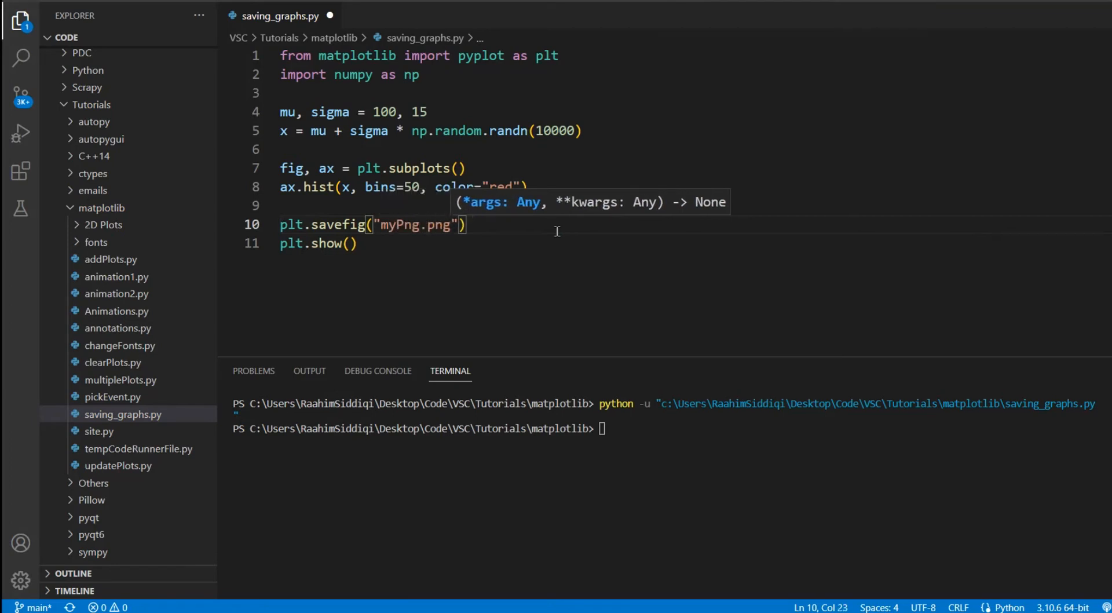
pyautogui.press('Backspace')
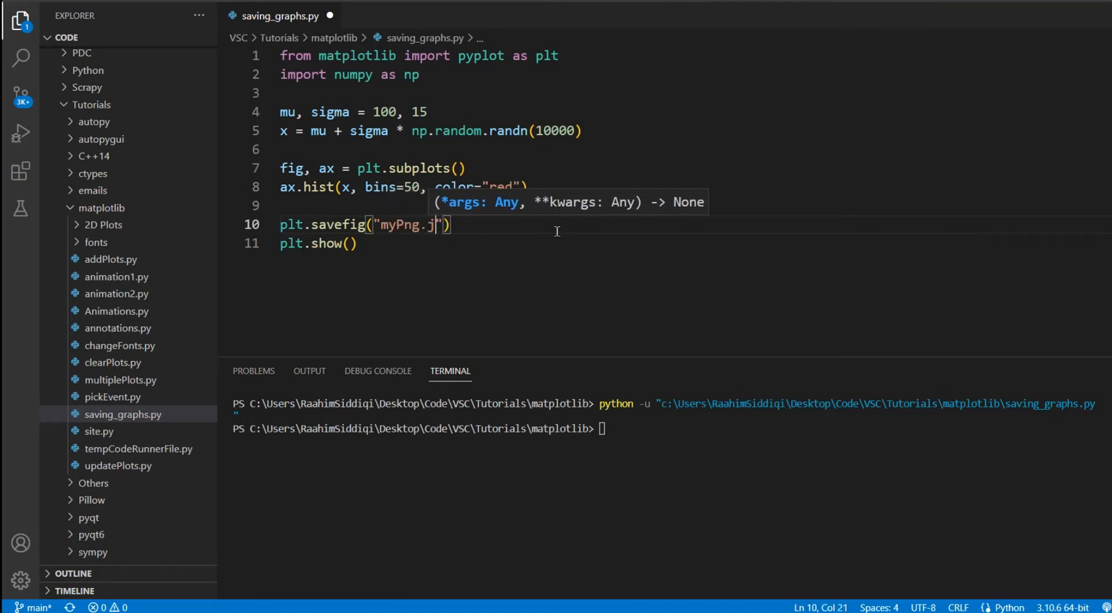
pyautogui.write('svg')
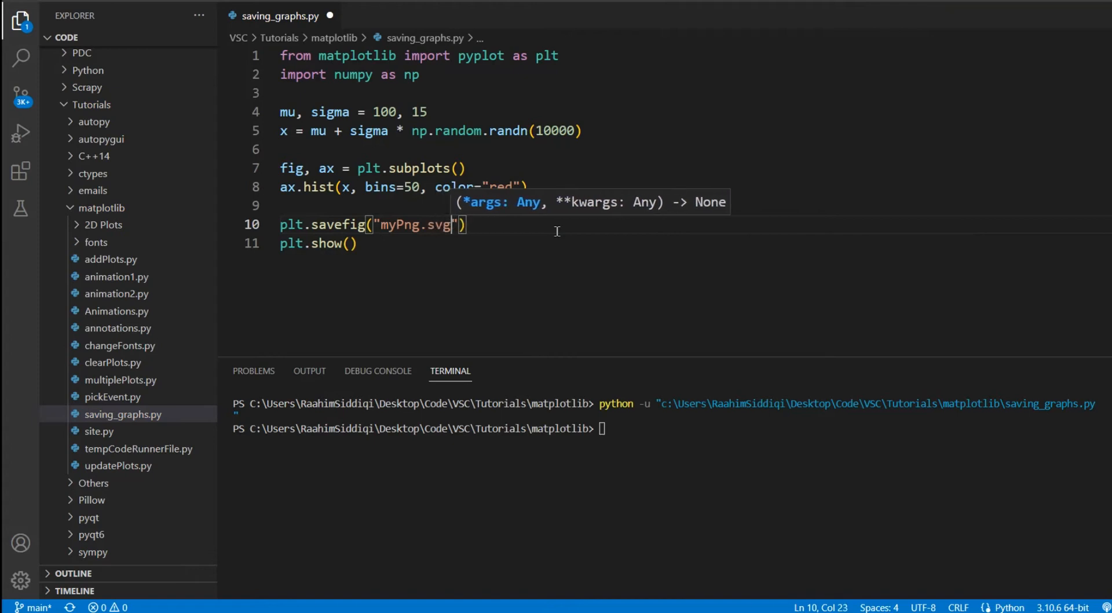
pyautogui.press('Backspace')
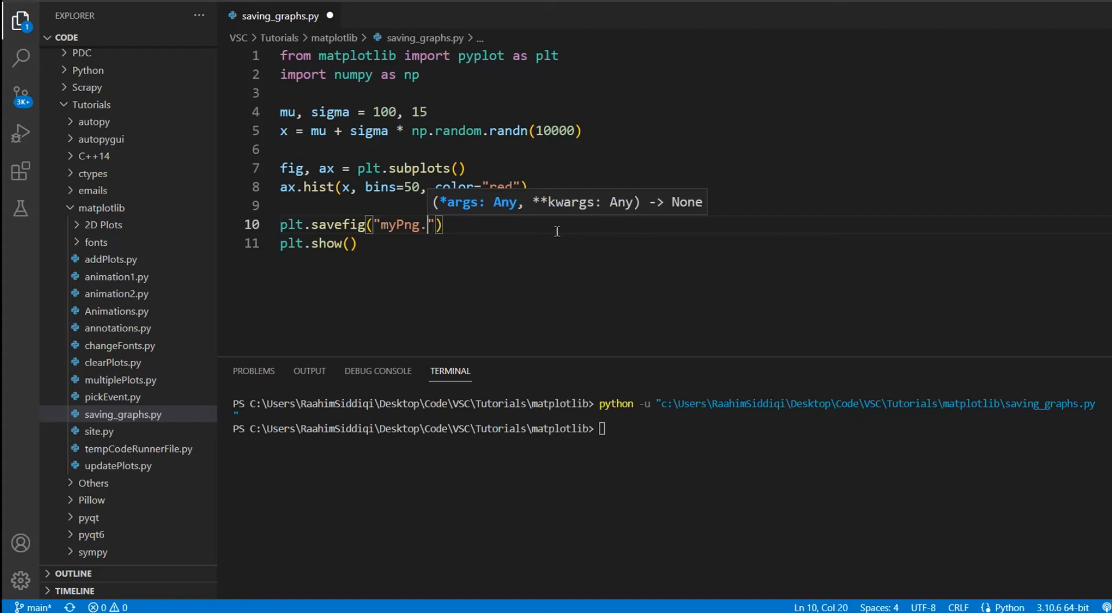
pyautogui.write('png')
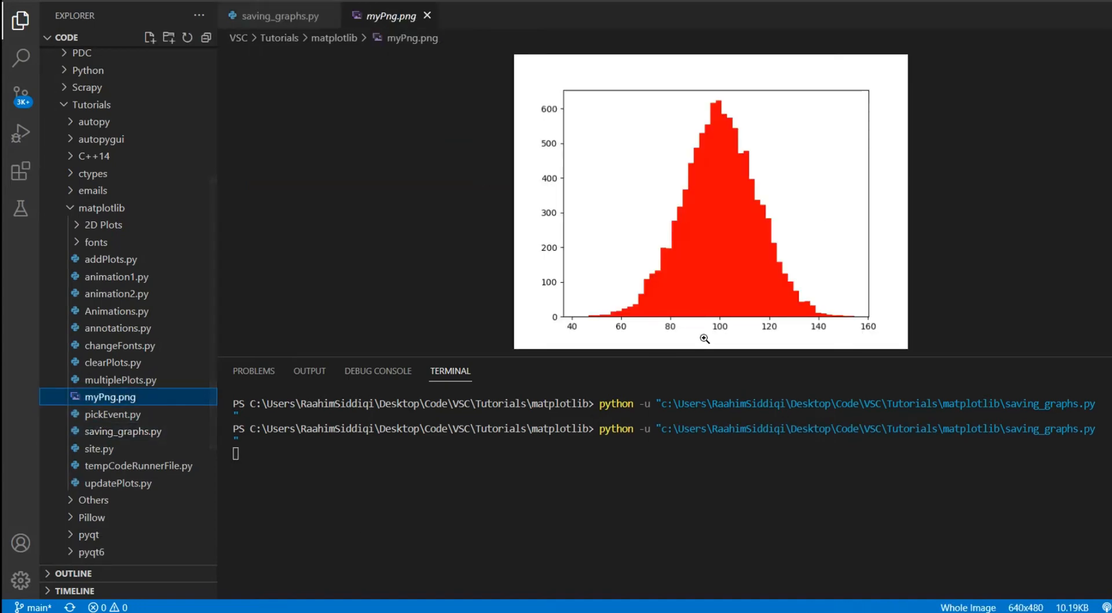
pyautogui.click(277, 15)
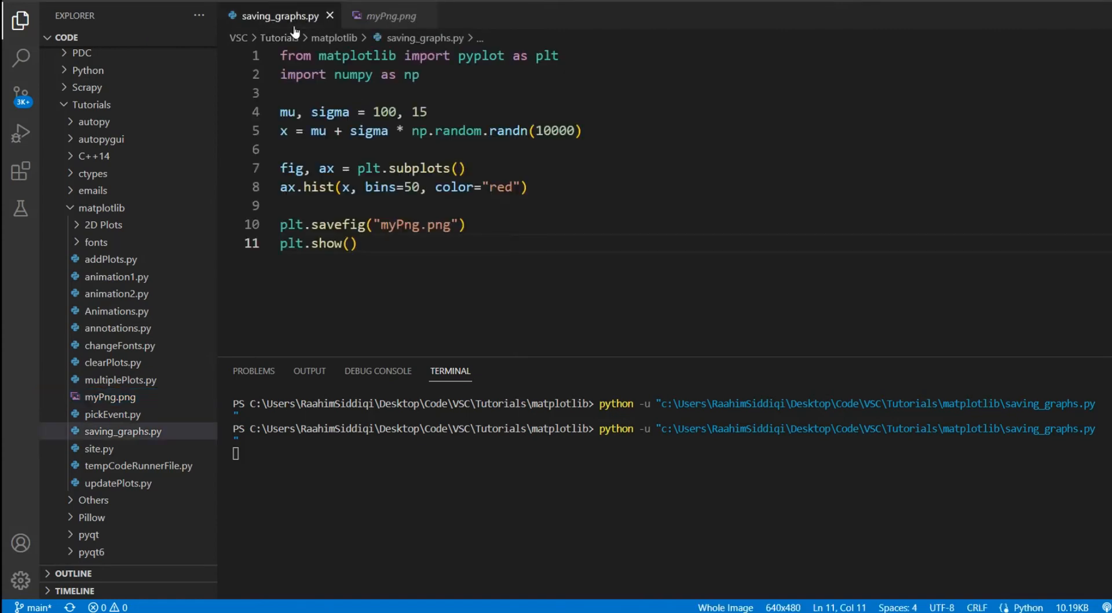
# Try a dpi argument of 300 then 100 in savefig, then remove it again.
pyautogui.write(', dpi')
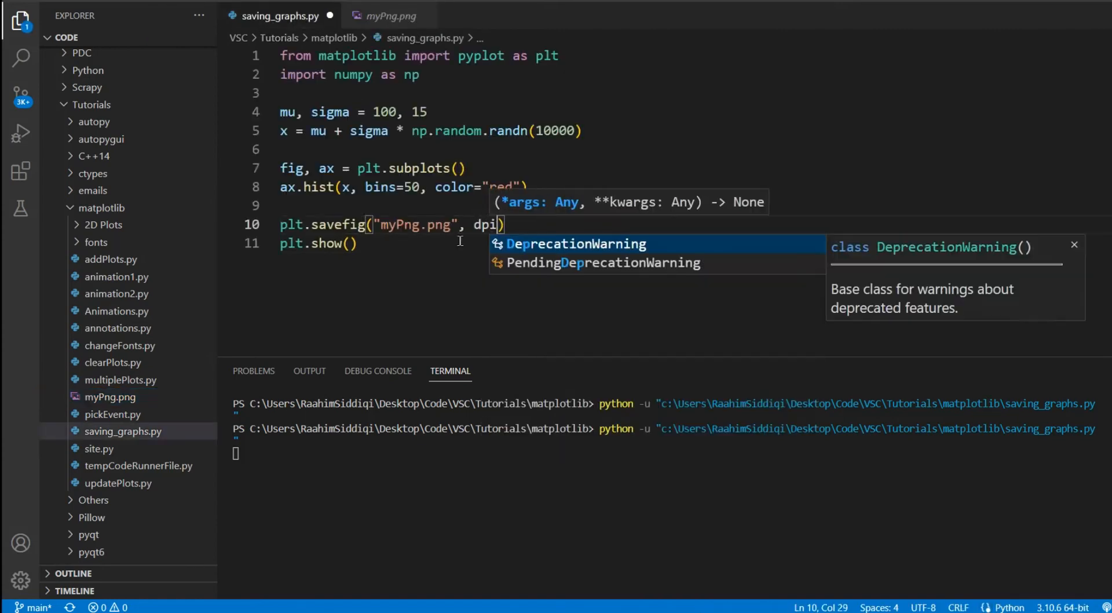
pyautogui.write('" = "')
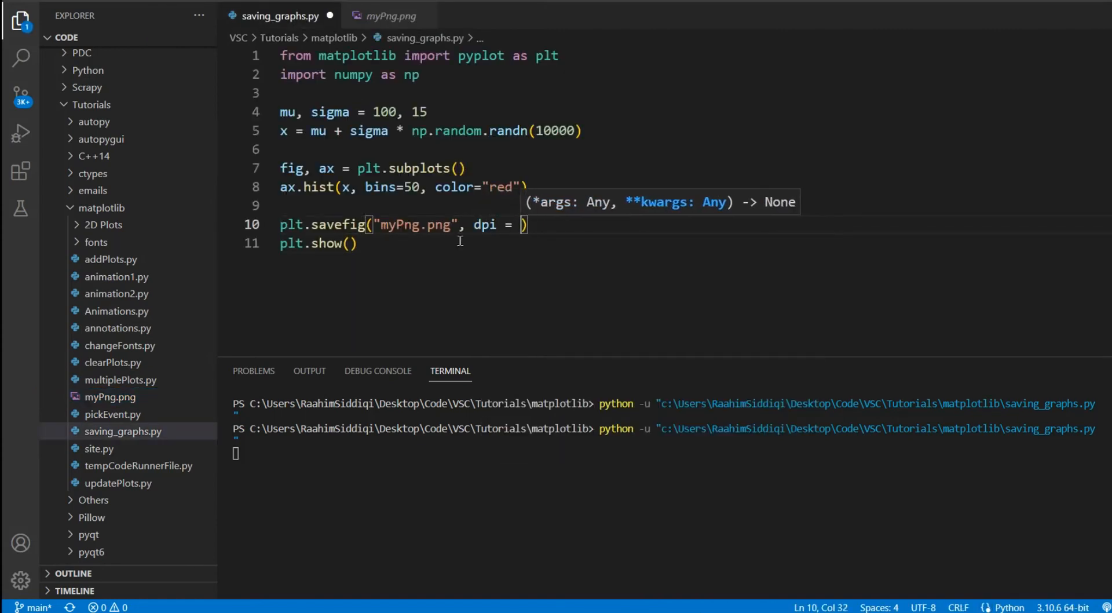
pyautogui.write('300')
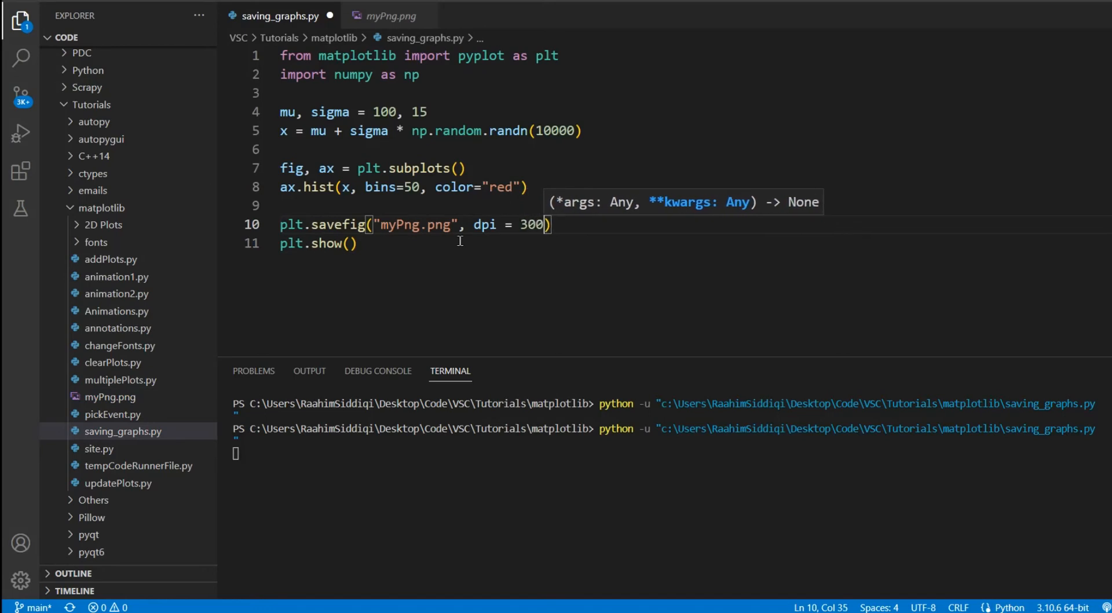
pyautogui.press('Backspace')
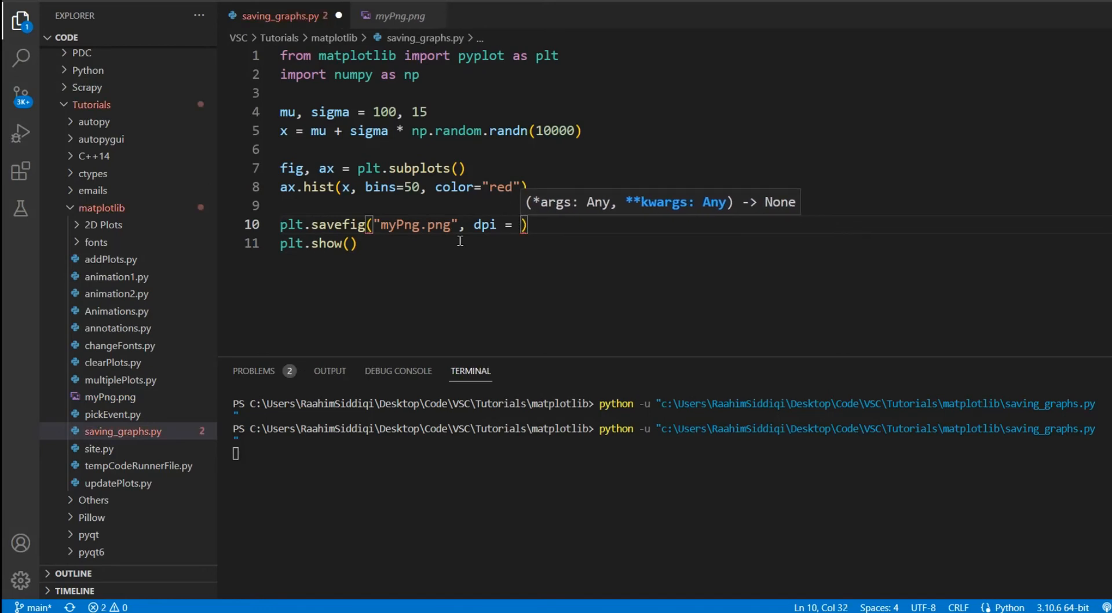
pyautogui.write('10')
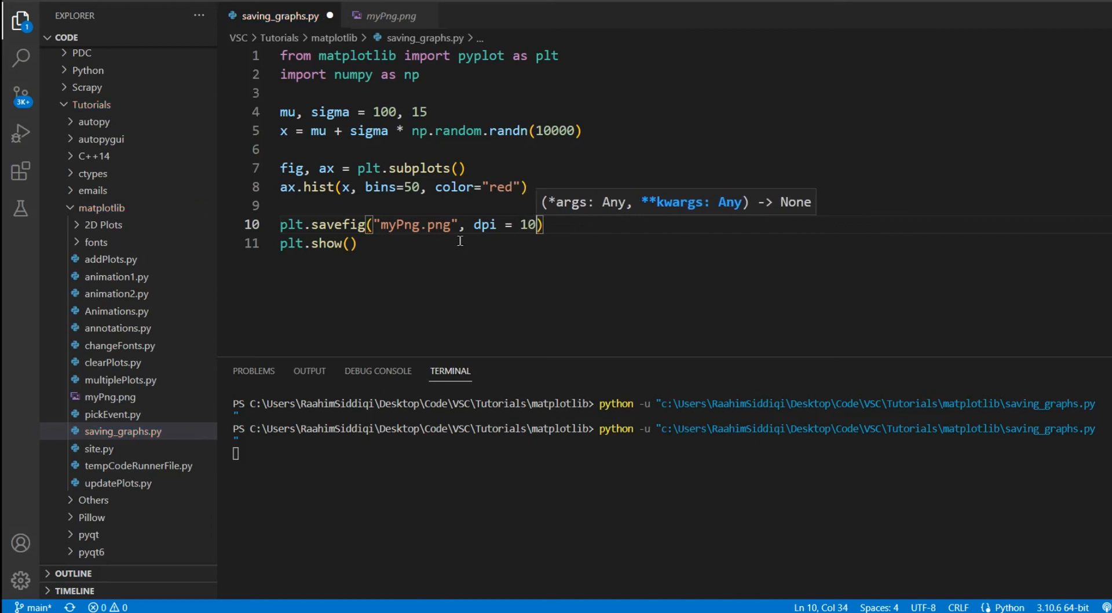
pyautogui.write('0')
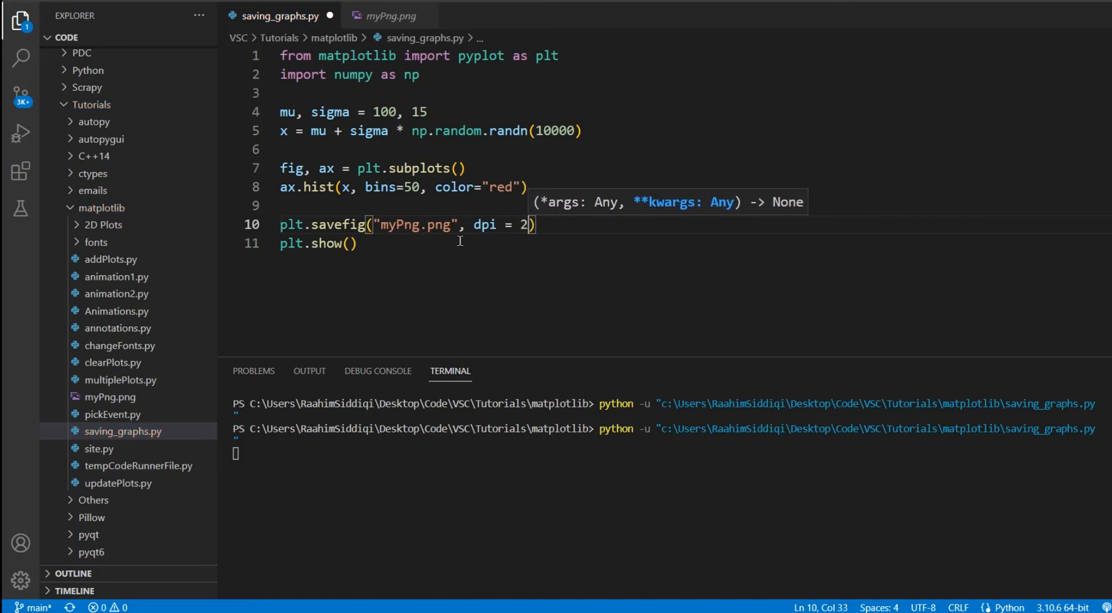
pyautogui.press('BackSpace')
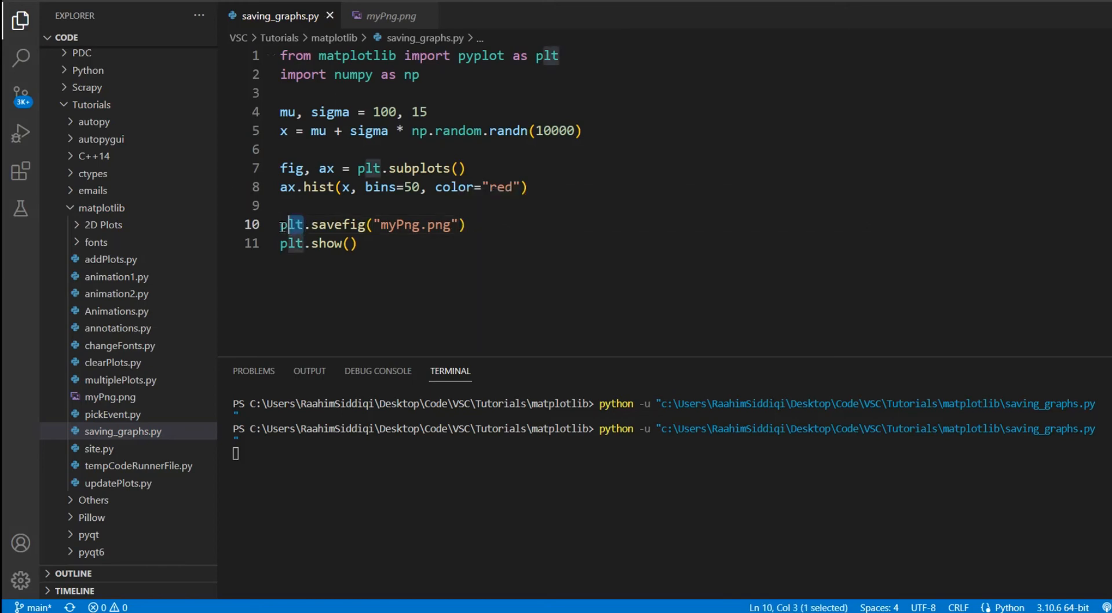
# Call savefig on the fig object instead of plt on line 10.
pyautogui.write('fig')
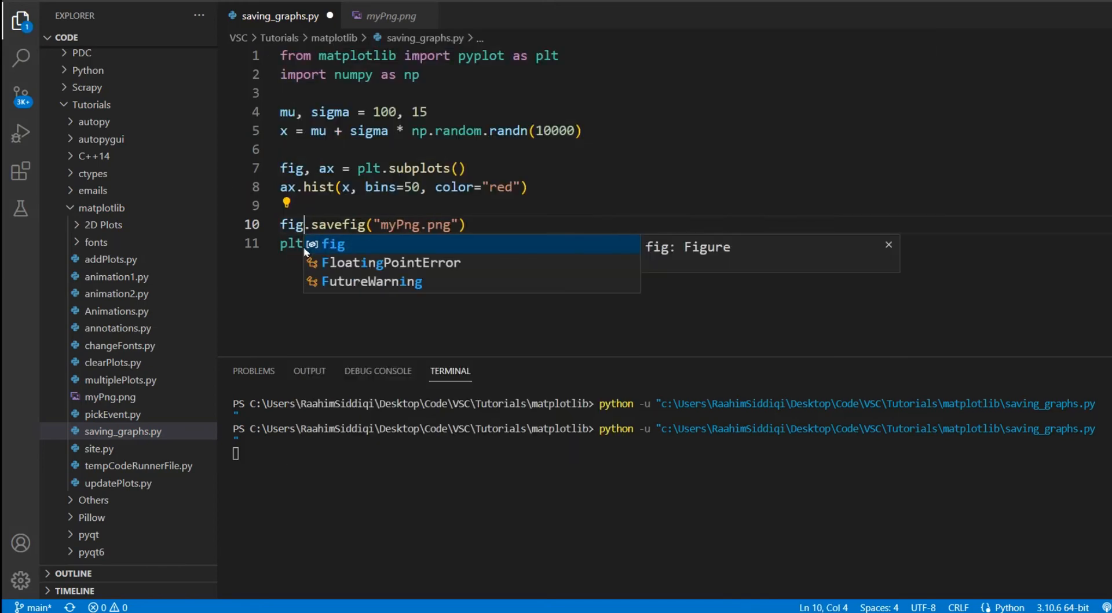